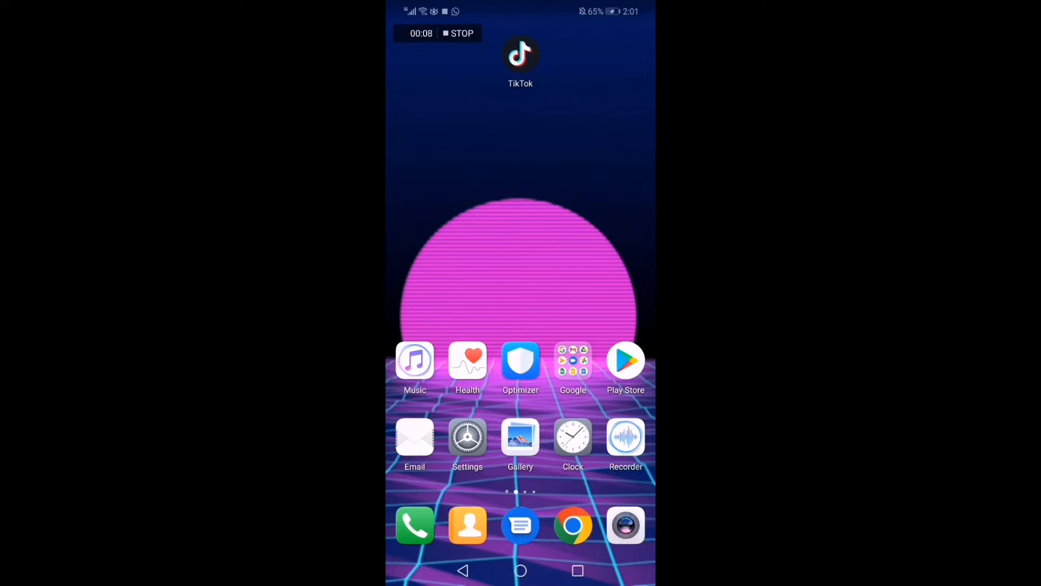
Launch TikTok from the phone's home screen
{"action": "left_click", "coordinate": [521, 54]}
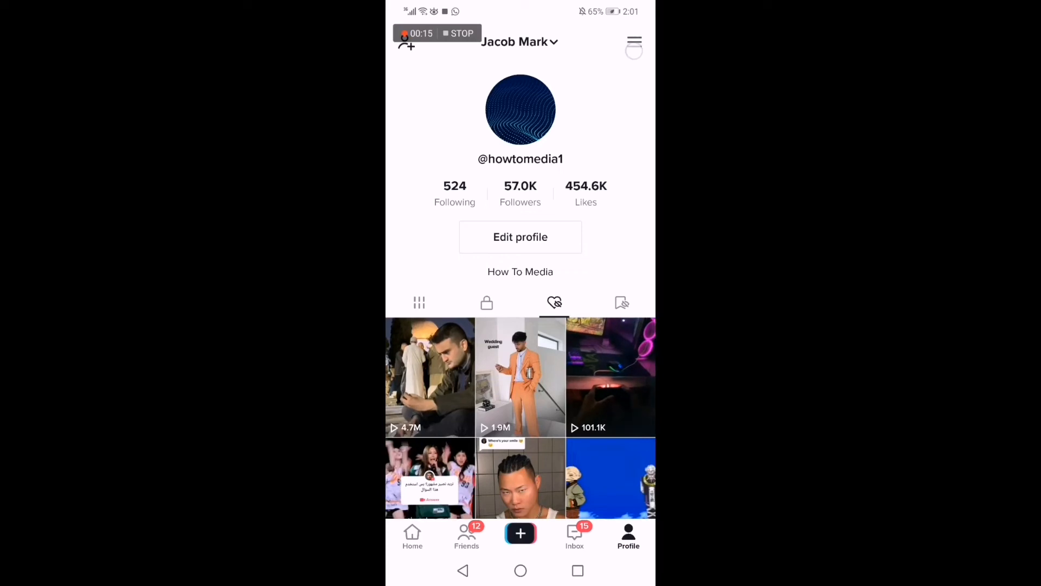
Open Settings and privacy from the profile menu, then the Push notifications settings
{"action": "left_click", "coordinate": [633, 41]}
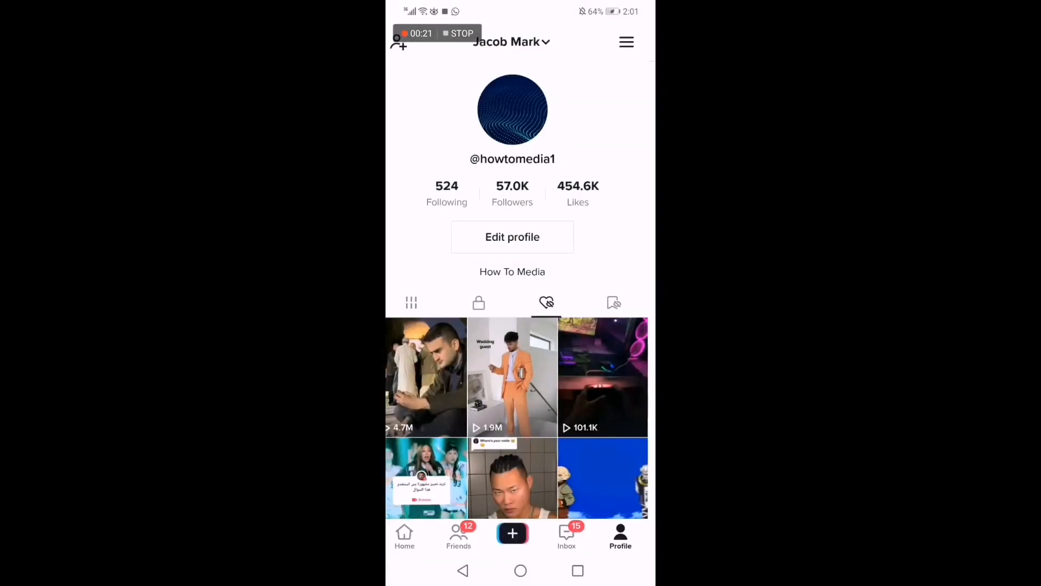
{"action": "left_click", "coordinate": [625, 42]}
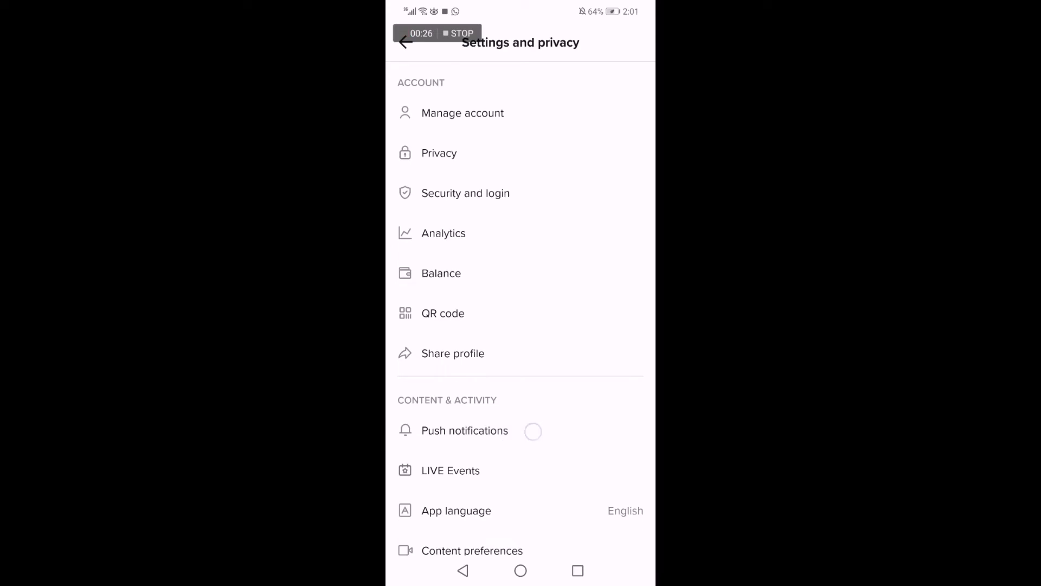
{"action": "left_click", "coordinate": [465, 431]}
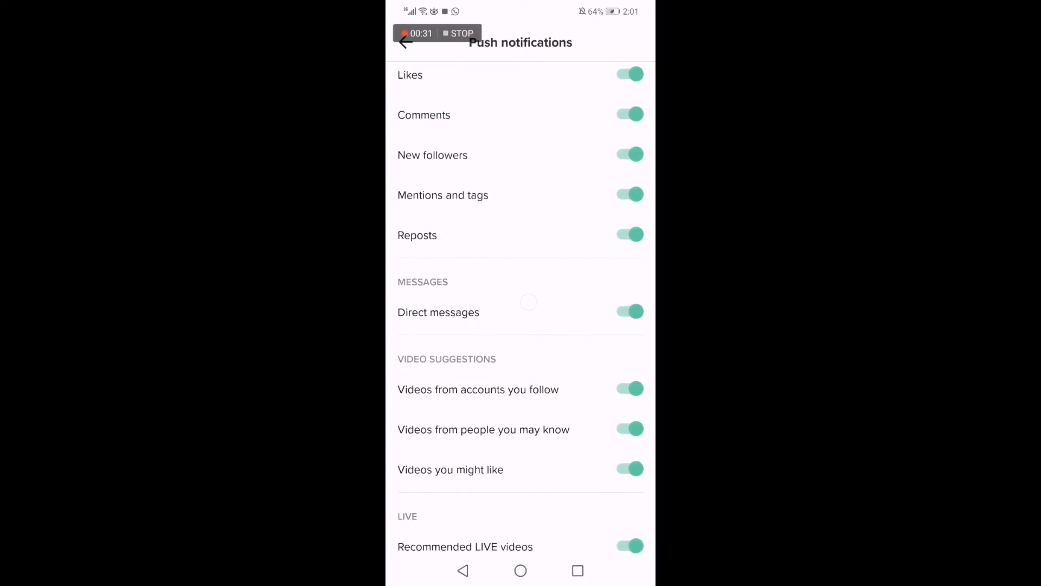
Switch off the Direct messages push notification toggle
{"action": "left_click", "coordinate": [629, 313]}
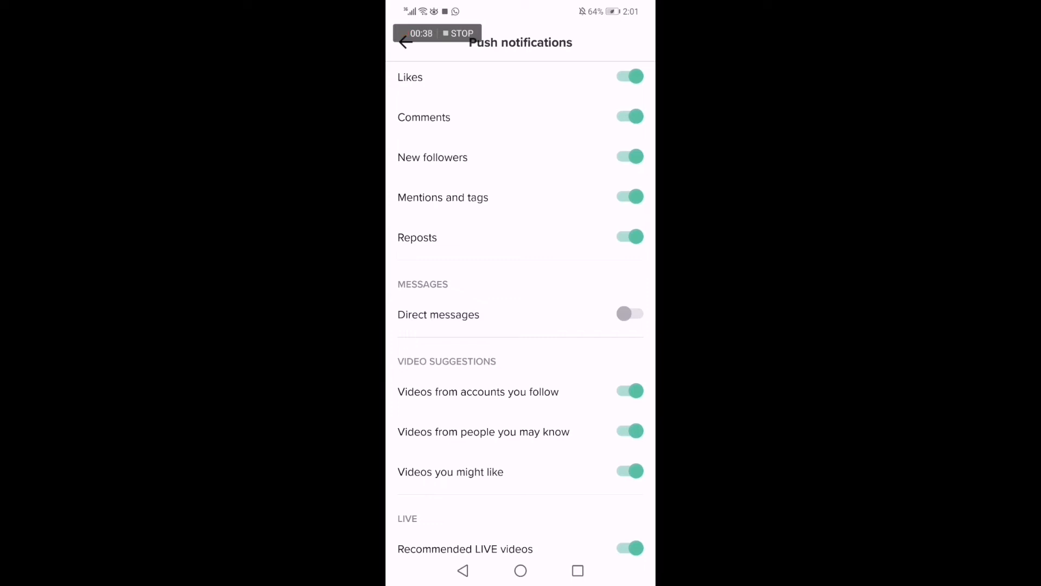
{"action": "scroll", "scroll_direction": "down", "scroll_amount": 3}
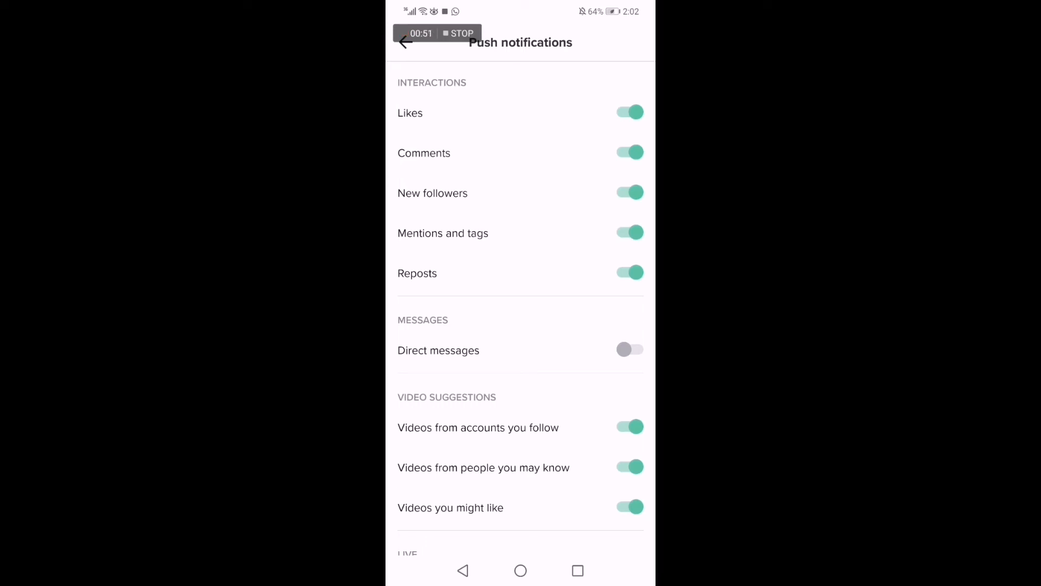
{"action": "scroll", "scroll_direction": "down", "scroll_amount": 3}
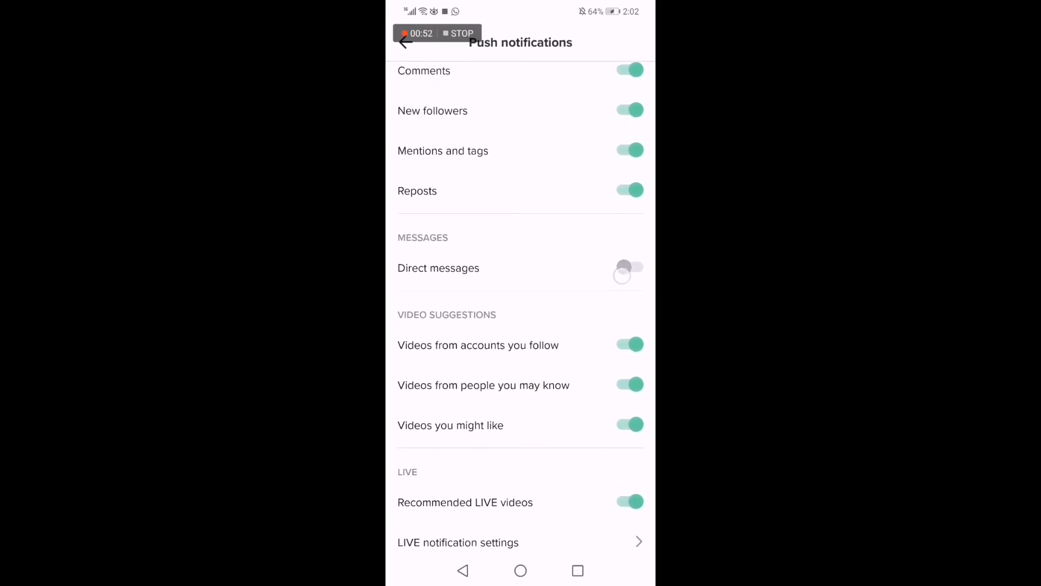
{"action": "scroll", "scroll_direction": "down", "scroll_amount": 3}
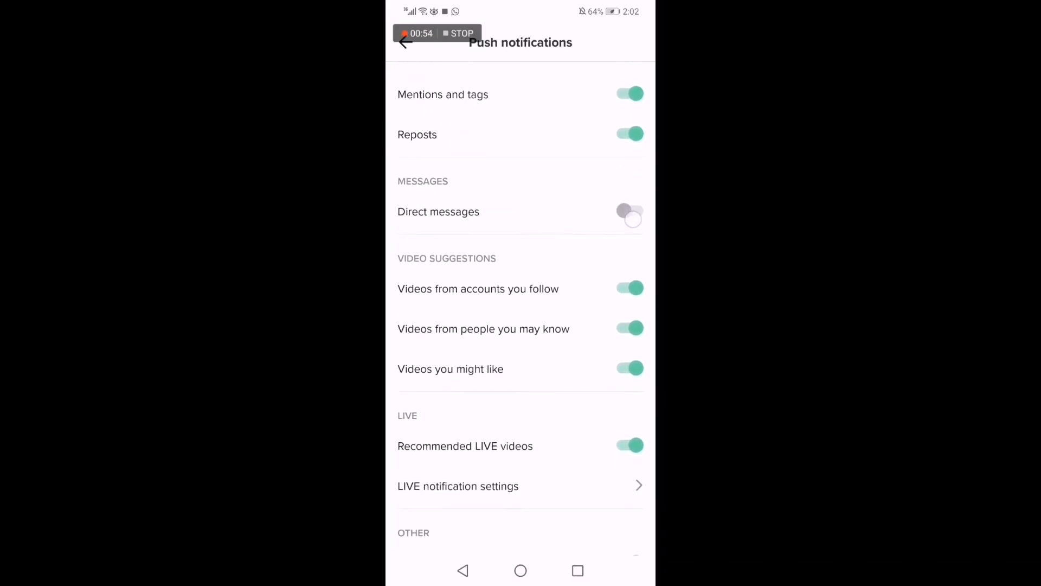